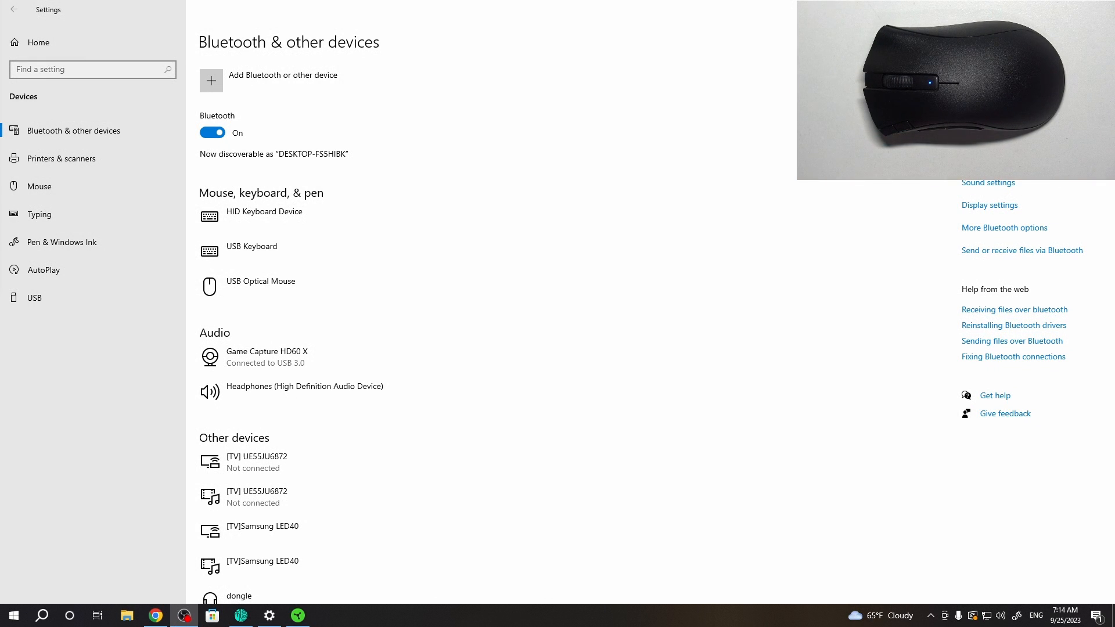
{"action": "mouse_move", "coordinate": [23, 12]}
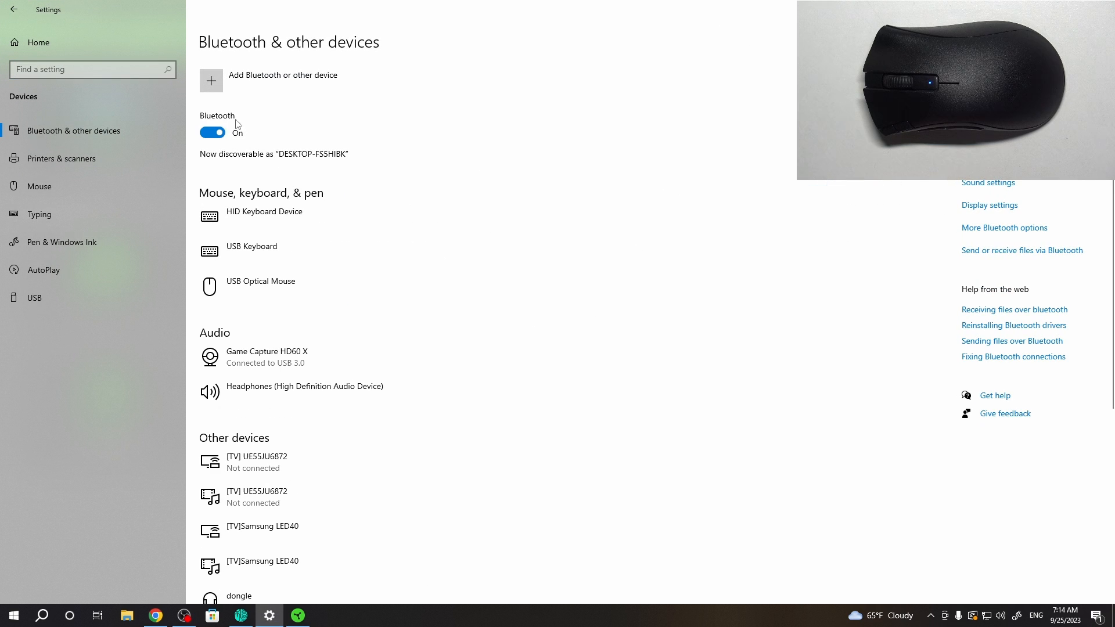
{"action": "mouse_move", "coordinate": [251, 159]}
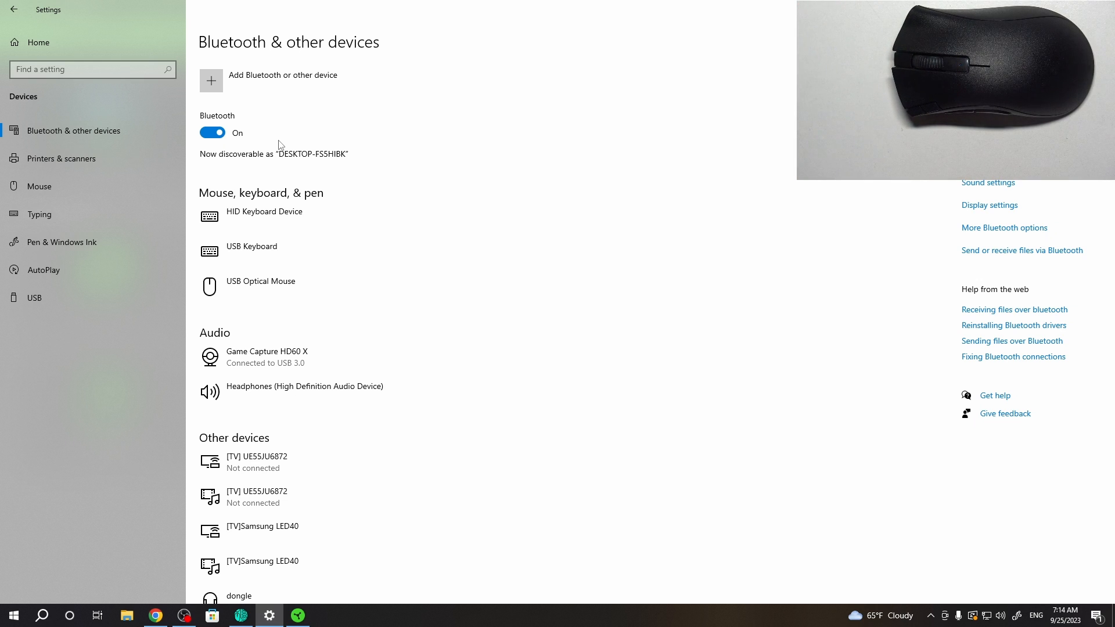
Pair the DA V2 X mouse via Add Bluetooth or other device and confirm with Done
{"action": "left_click", "coordinate": [211, 80]}
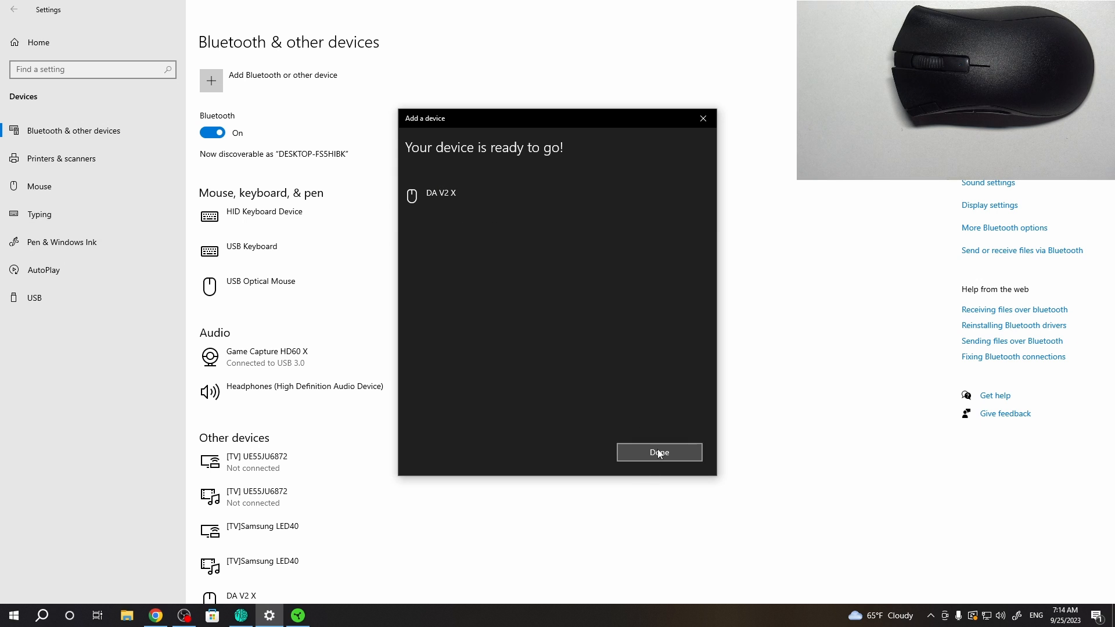
{"action": "left_click", "coordinate": [659, 452]}
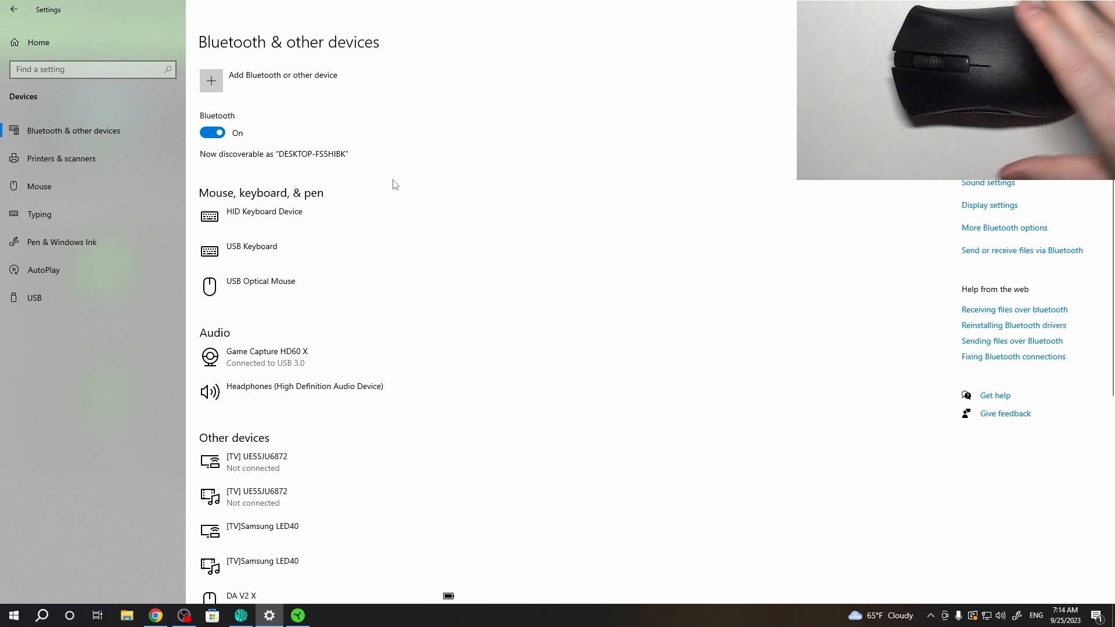